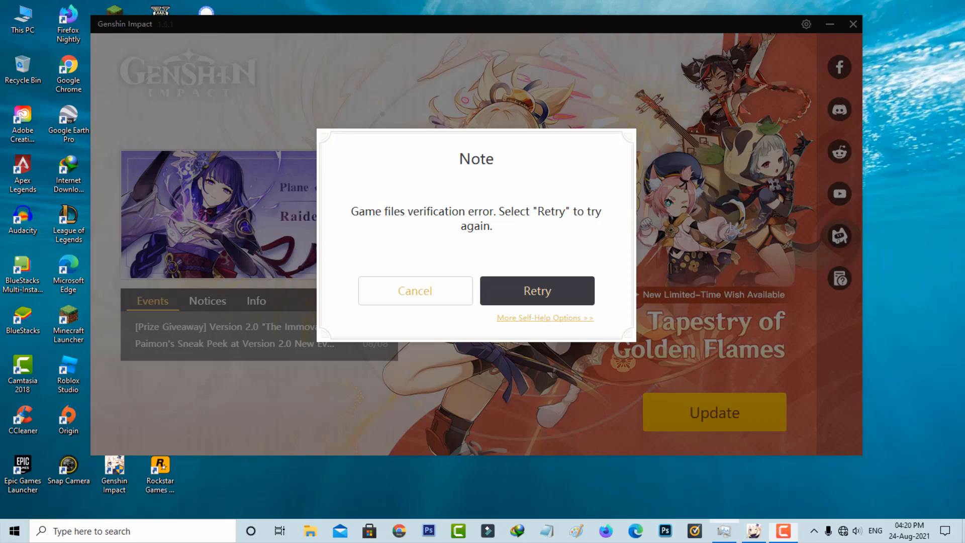
Step: Dismiss the launcher's game files verification error and close the Genshin Impact launcher
drag(329, 184, 609, 249)
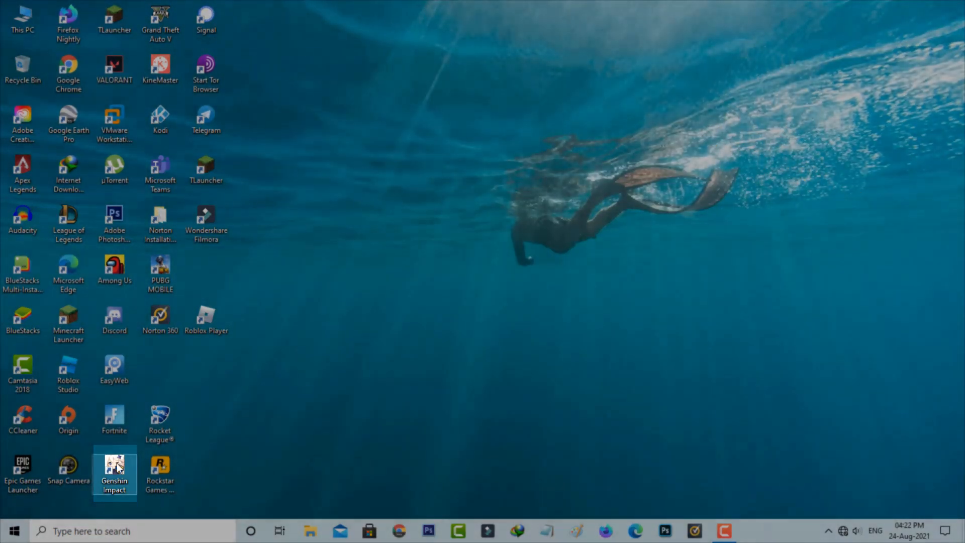
Step: Open the Genshin Impact shortcut's file location from its properties
right_click(114, 471)
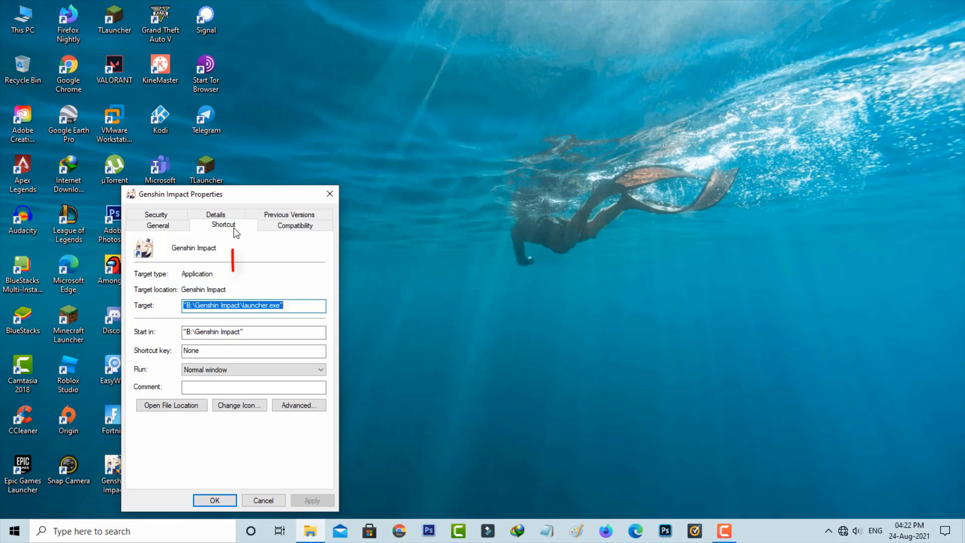
mouse_move(235, 242)
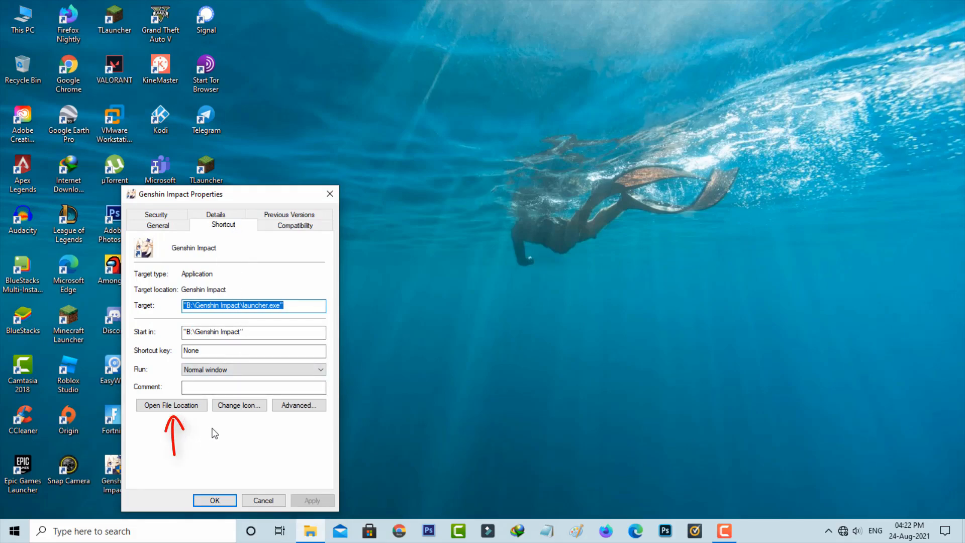
click(171, 405)
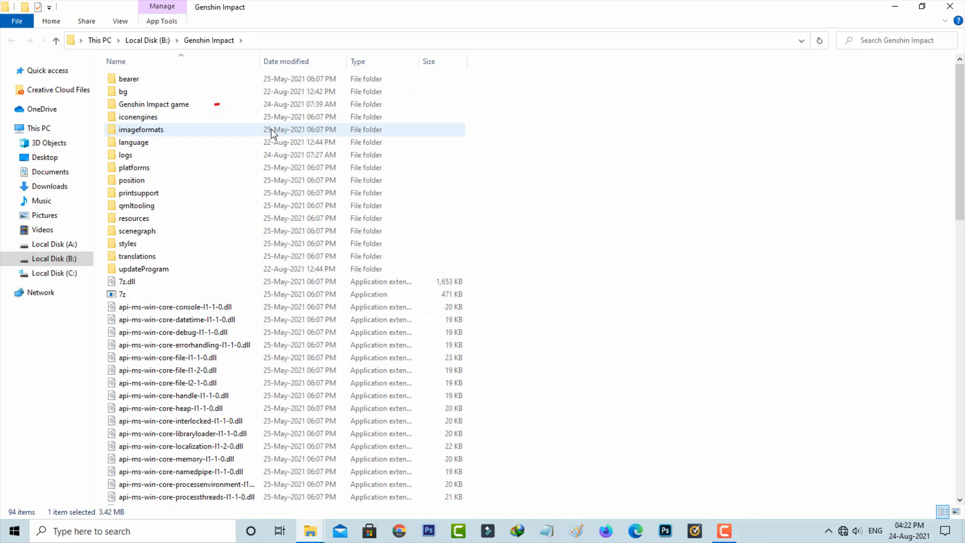
Step: Enter the 'Genshin Impact game' folder and select the en-us patch archive
click(154, 104)
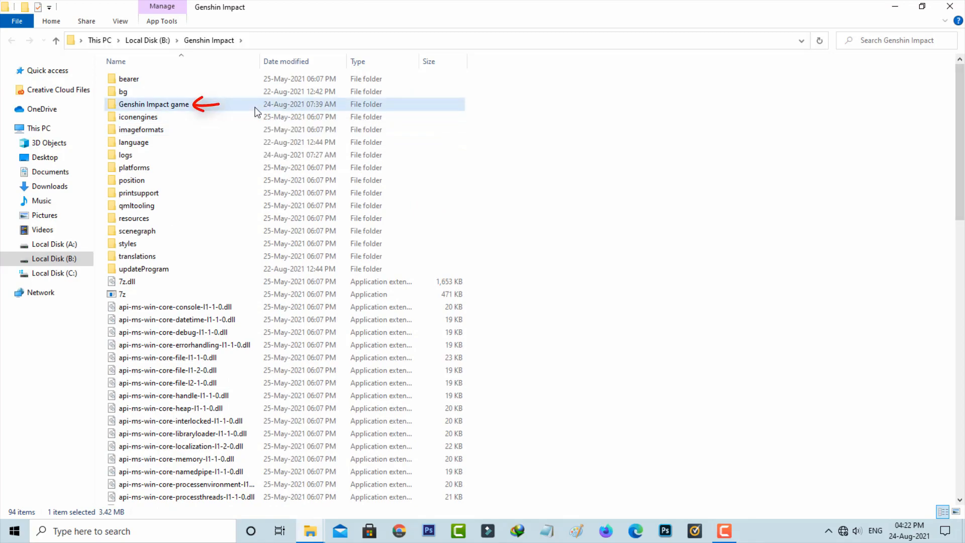
double_click(153, 104)
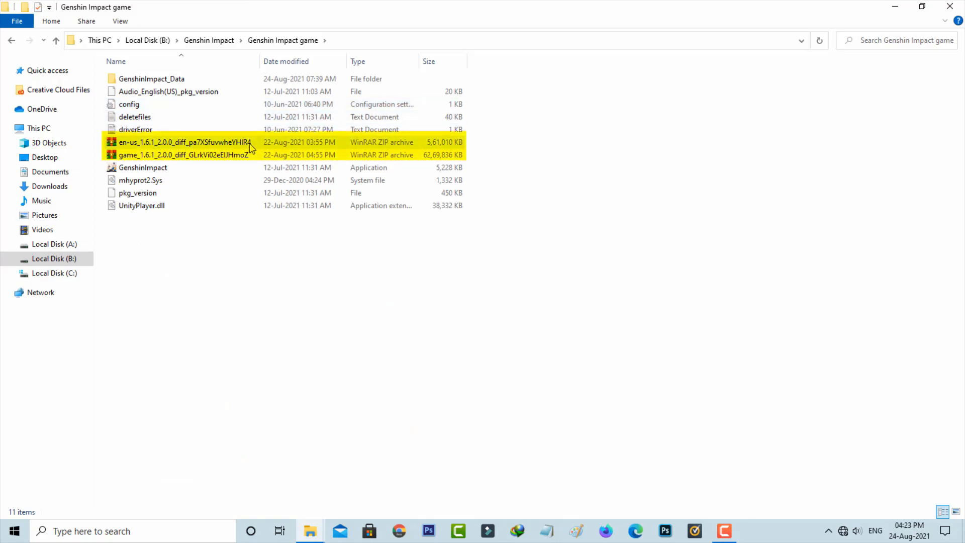
click(184, 142)
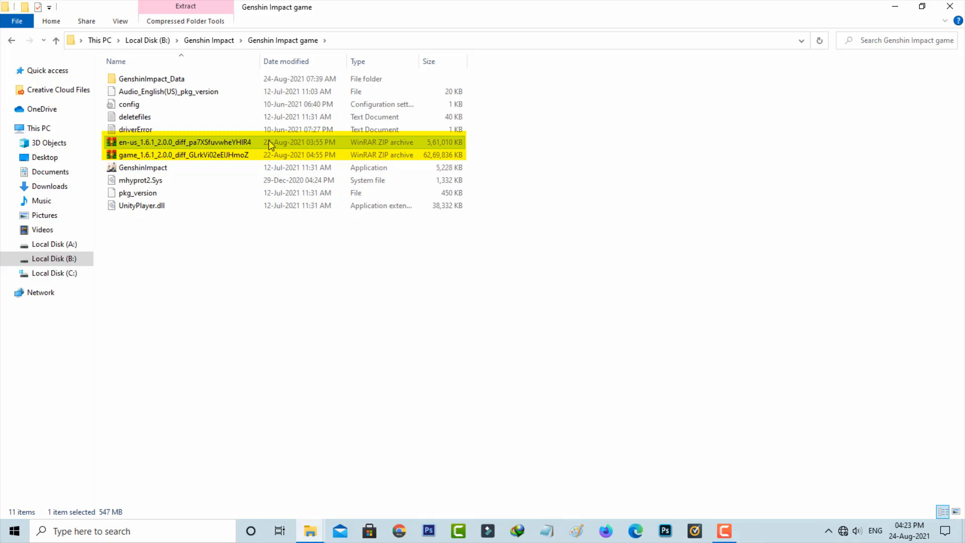
Step: Extract Here the en-us patch archive, then the game patch archive
right_click(185, 142)
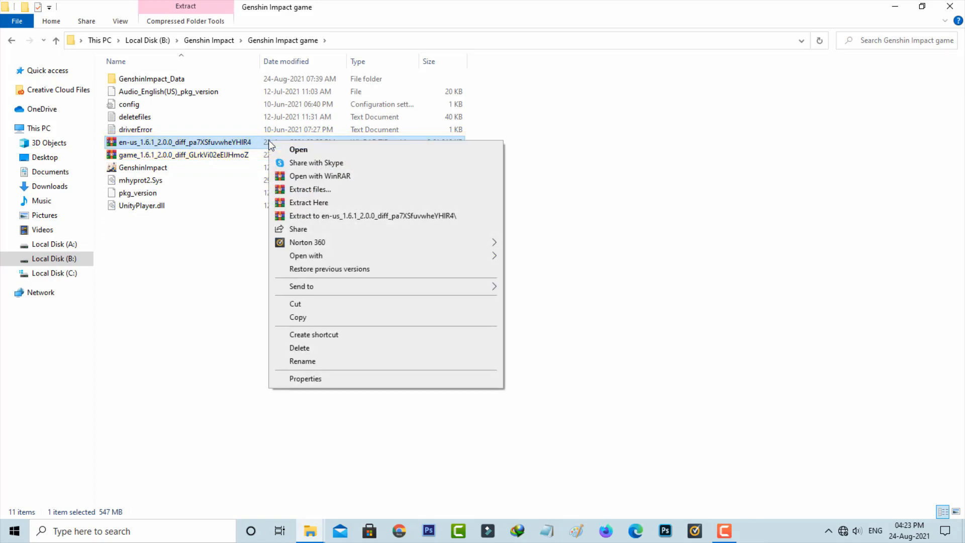
click(308, 202)
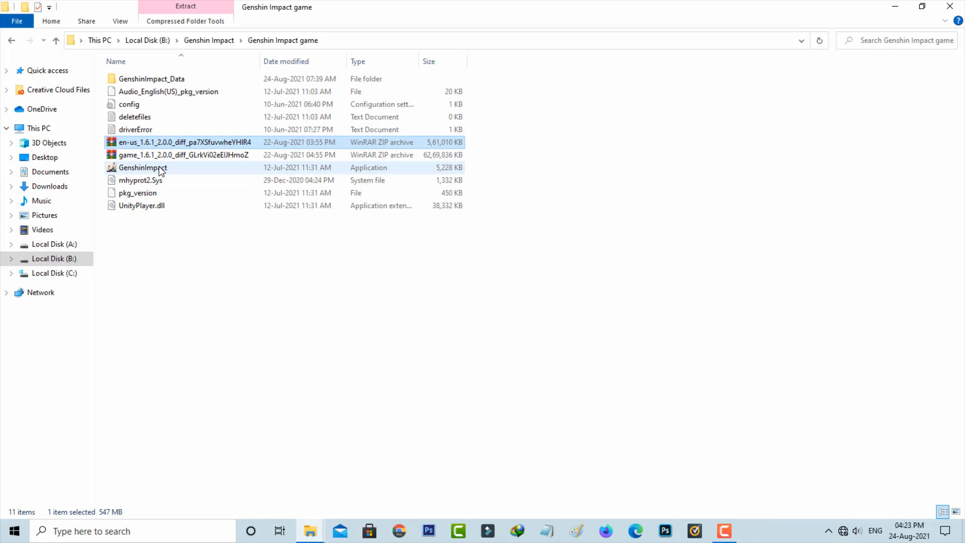
right_click(183, 155)
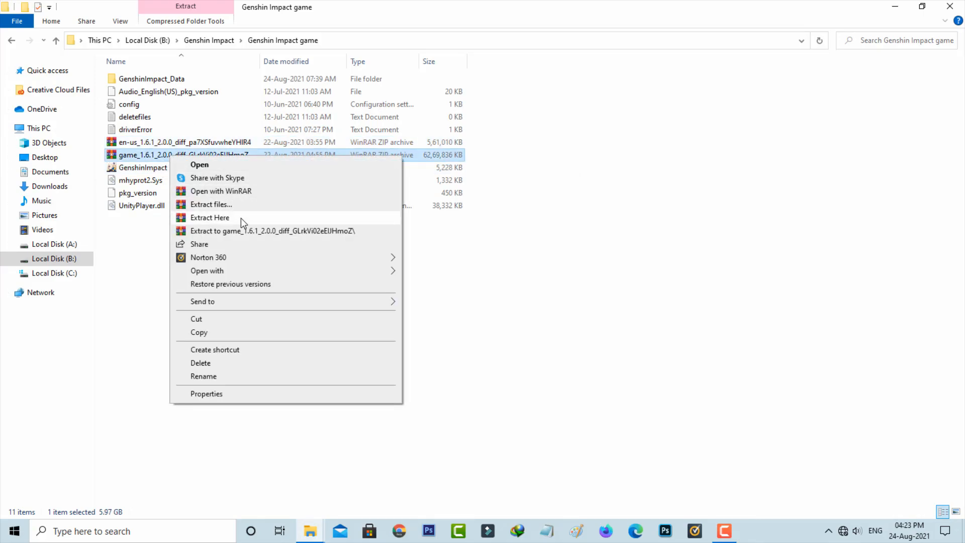
click(210, 217)
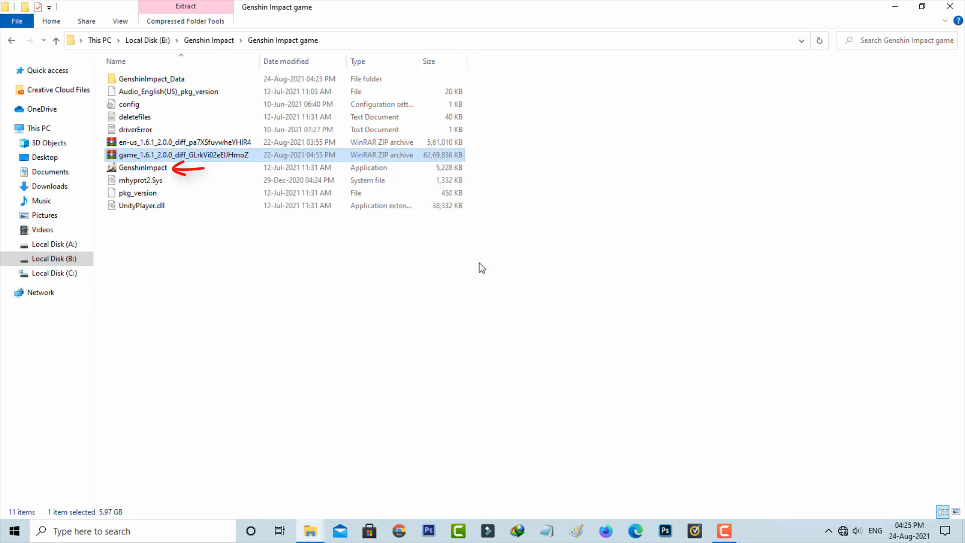
Step: Uncheck compatibility mode and all settings in GenshinImpact.exe's Compatibility properties, then apply
right_click(142, 167)
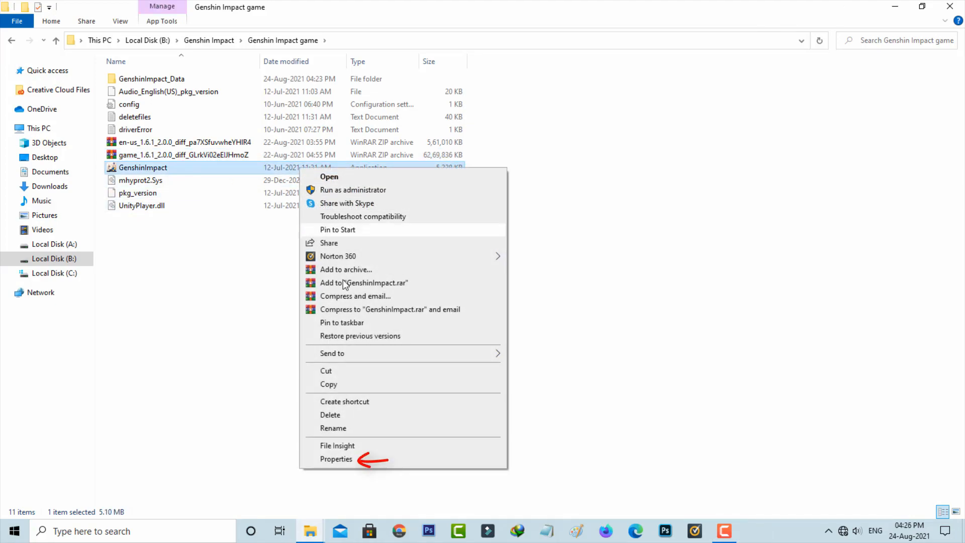
click(336, 458)
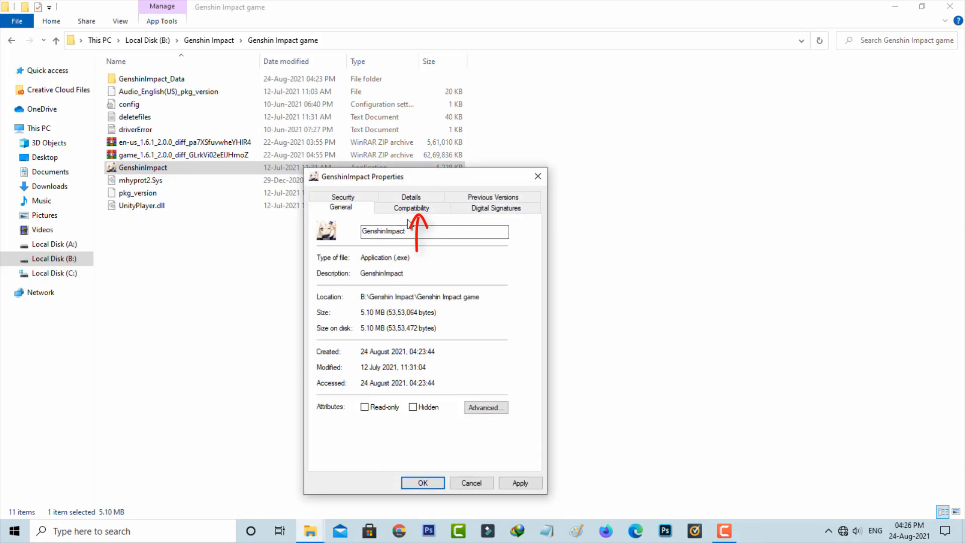
click(411, 207)
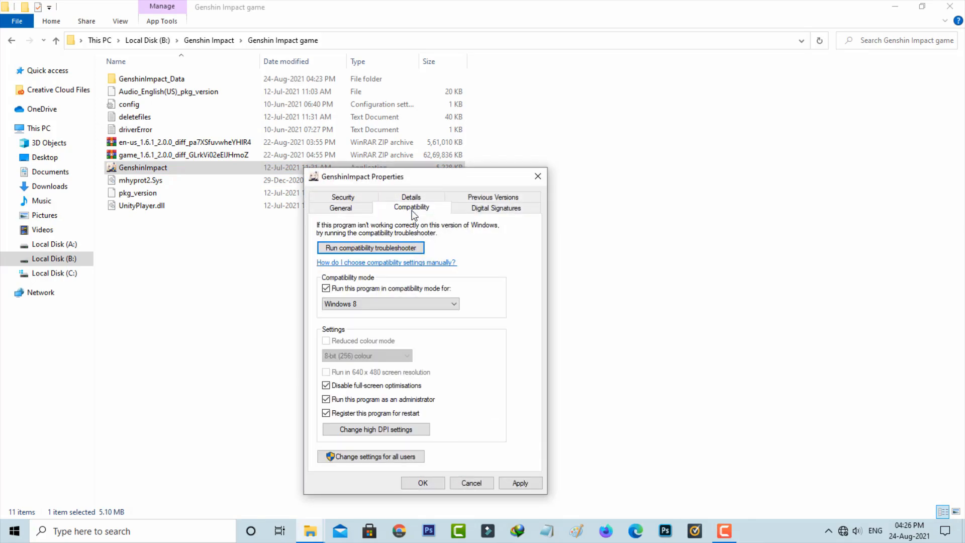
click(326, 288)
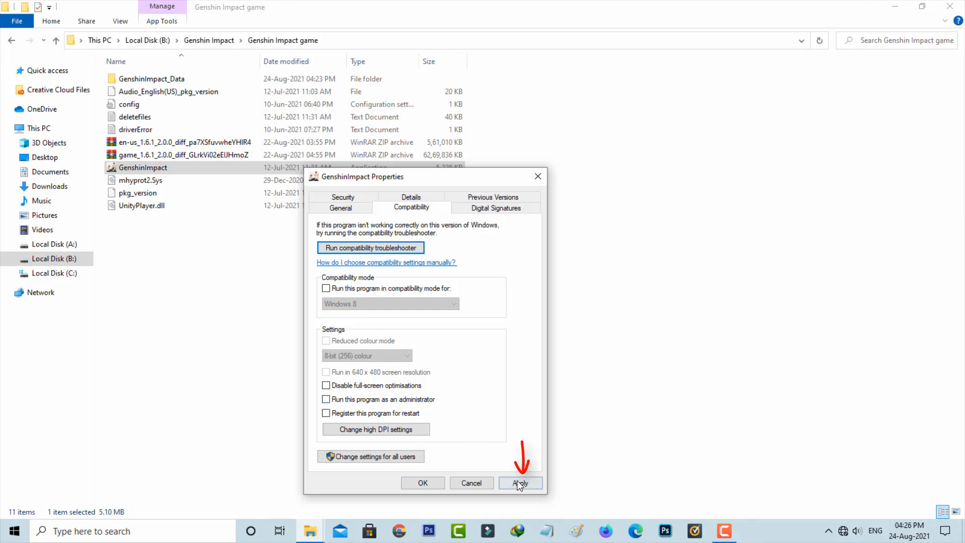
click(422, 482)
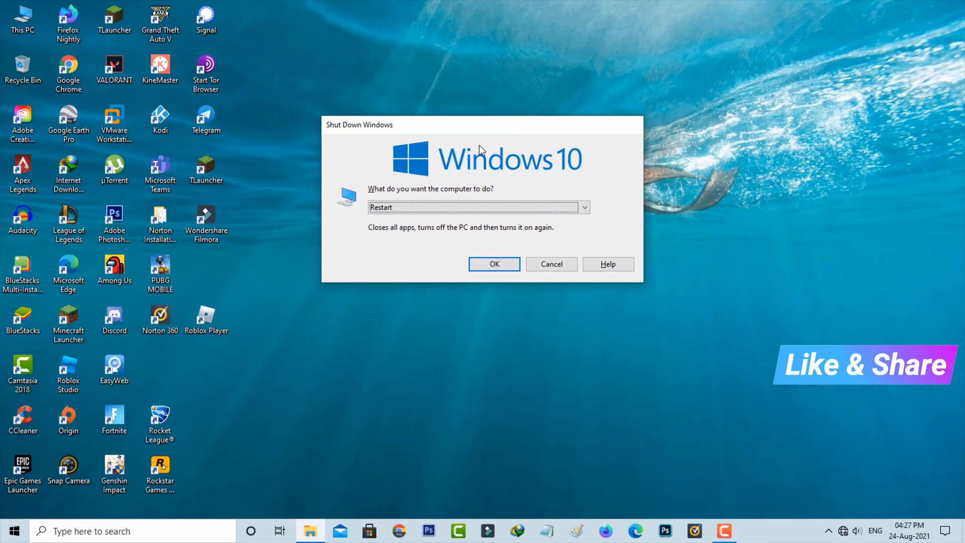
Step: Confirm the Windows restart, then select the Genshin Impact shortcut on the desktop
click(550, 264)
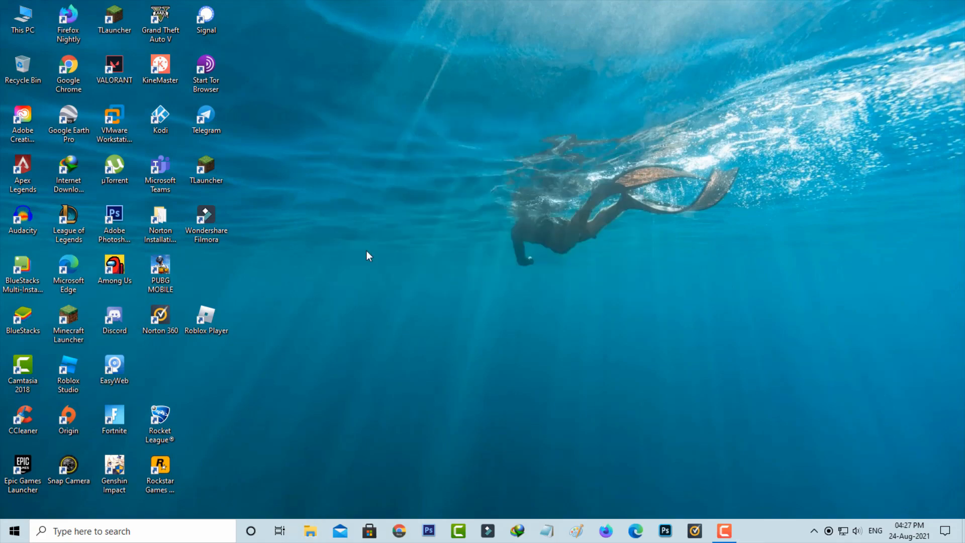
click(114, 469)
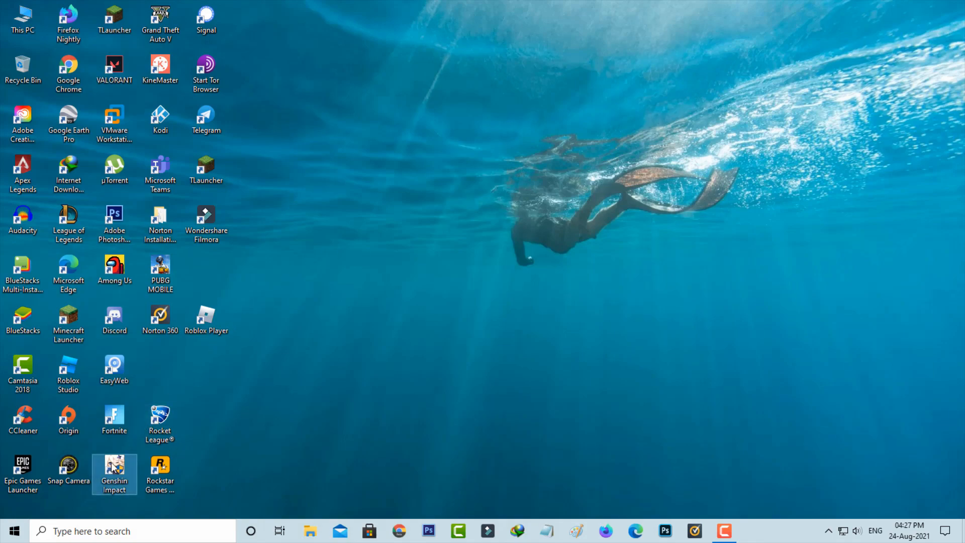
Step: Launch Genshin Impact from the desktop shortcut and begin the game update download
double_click(113, 468)
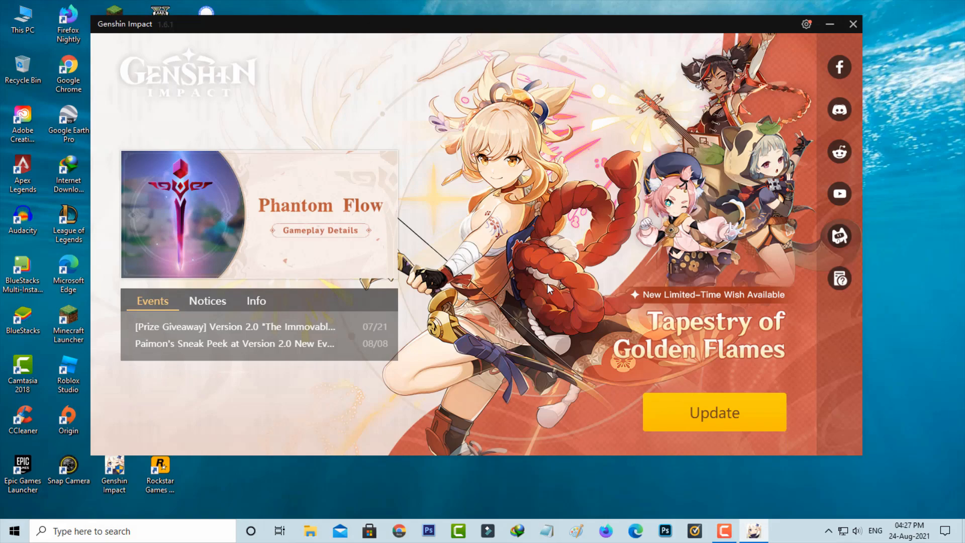
click(713, 412)
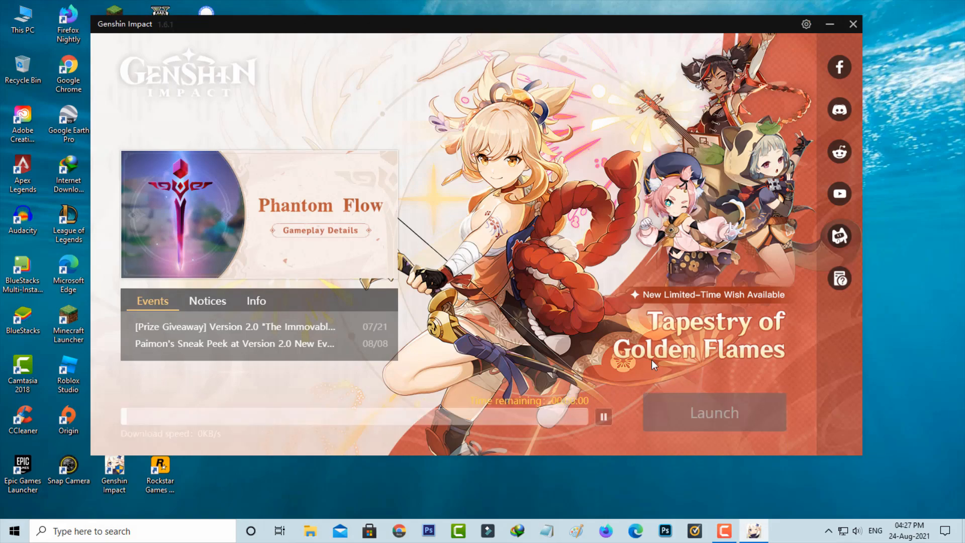